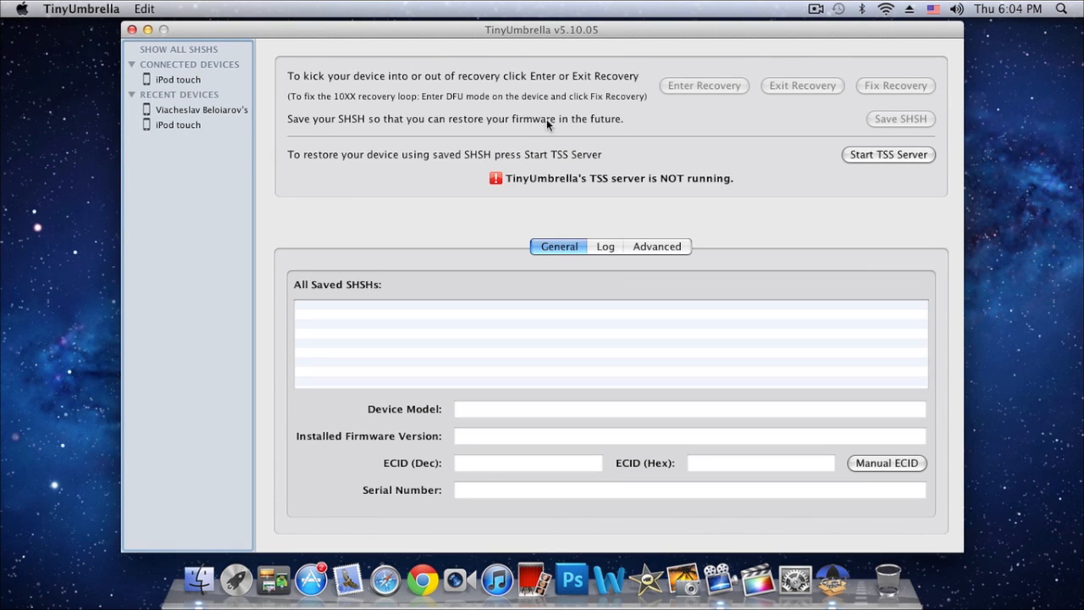
{"action": "mouse_move", "coordinate": [474, 34]}
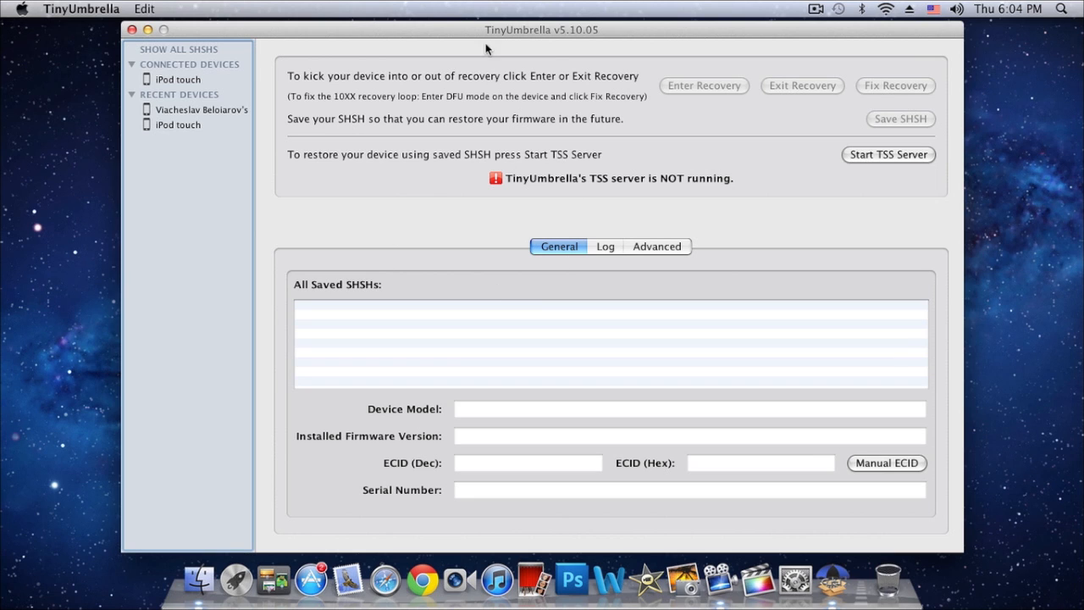
{"action": "mouse_move", "coordinate": [674, 374]}
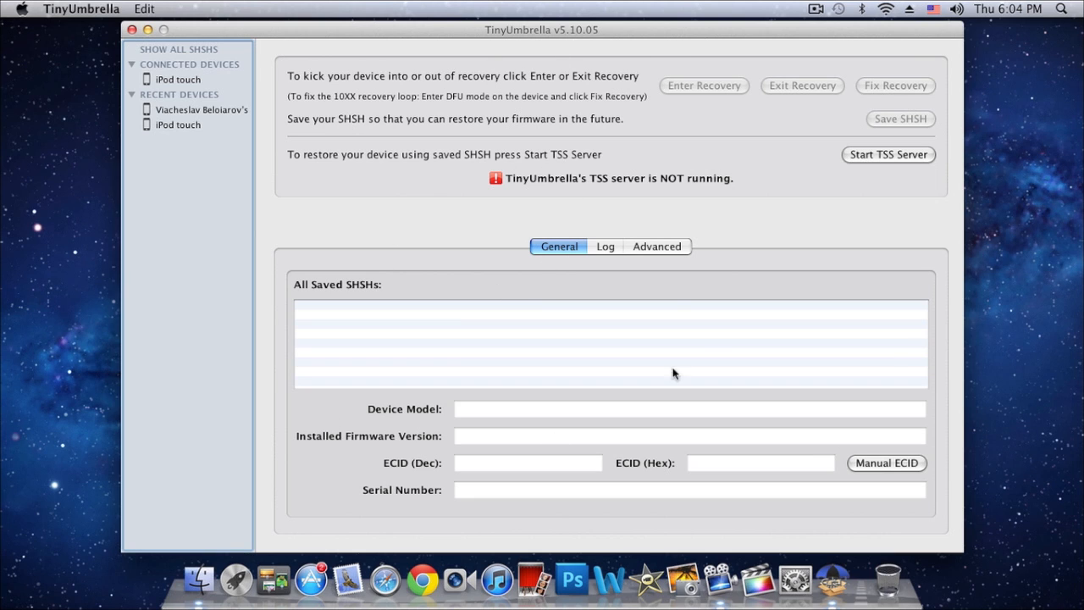
Show TinyUmbrella's Advanced settings and confirm SHSH blobs save to the Desktop folder.
{"action": "left_click", "coordinate": [657, 246]}
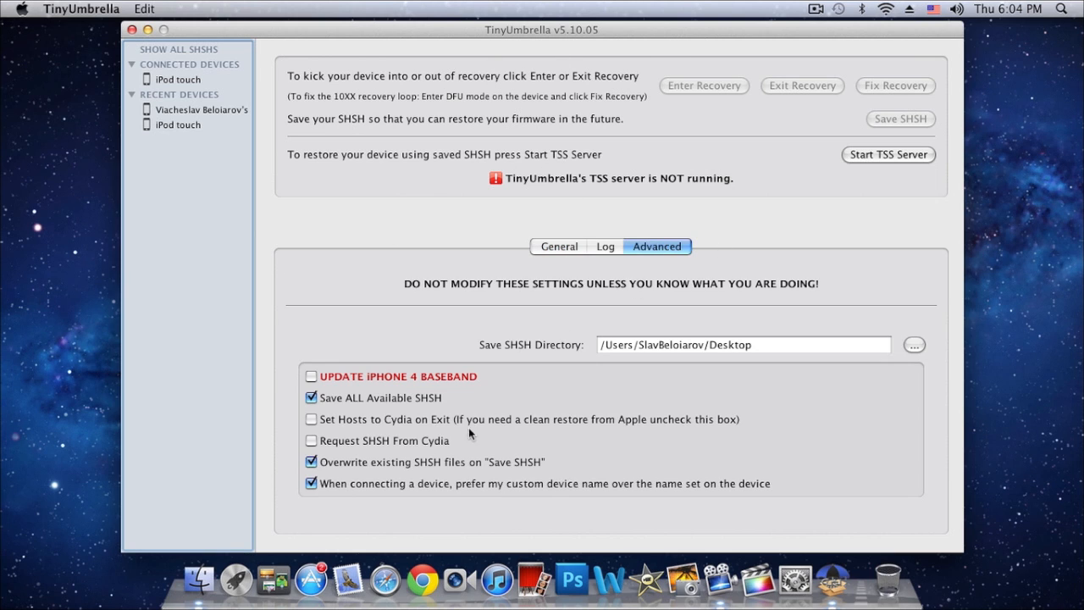
{"action": "mouse_move", "coordinate": [434, 437]}
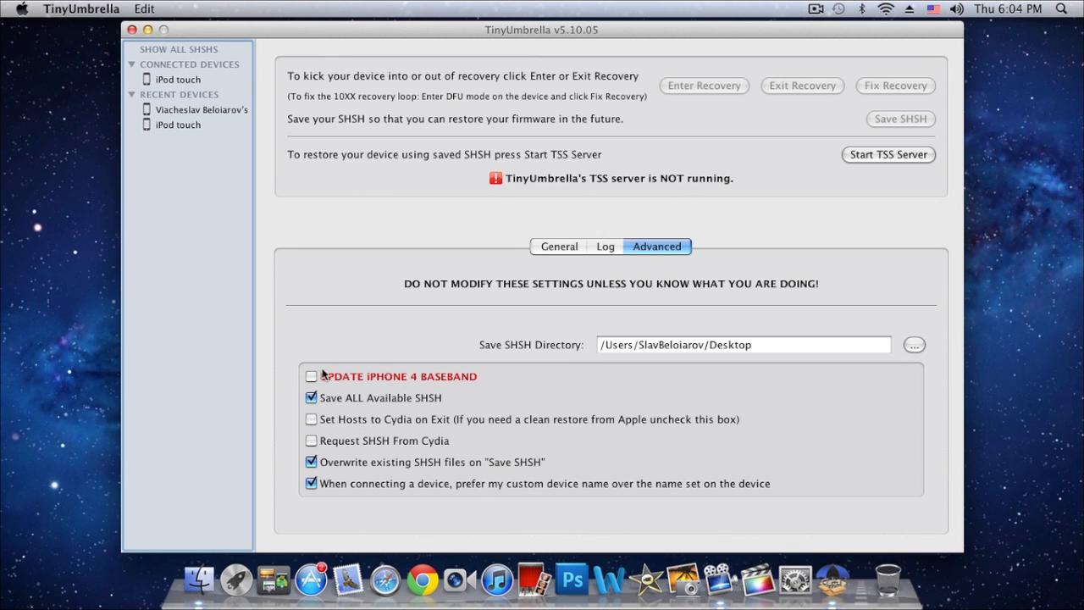
{"action": "mouse_move", "coordinate": [588, 346]}
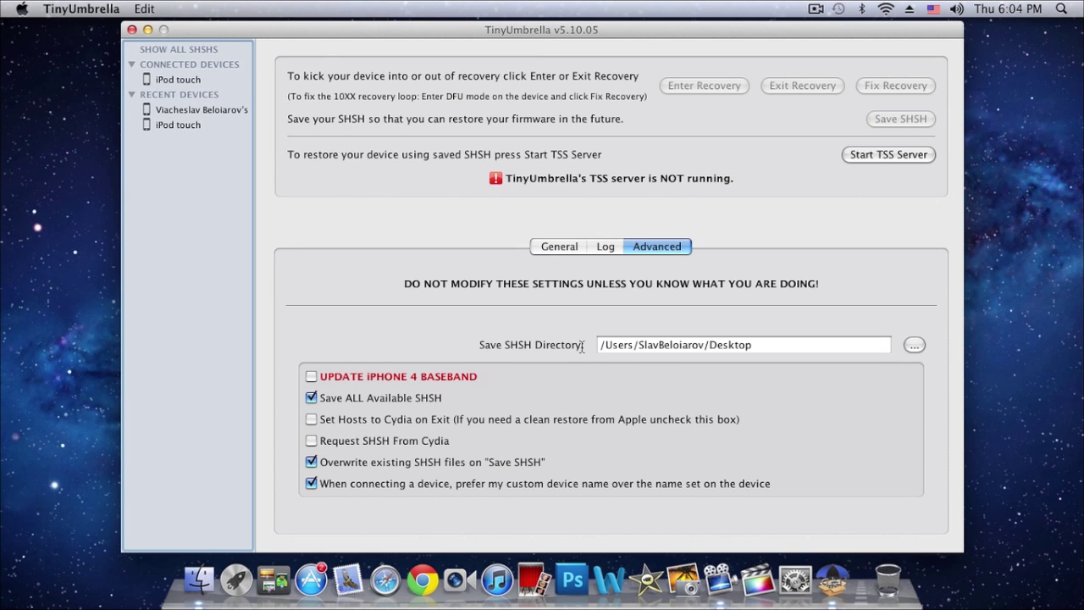
{"action": "left_click", "coordinate": [772, 345]}
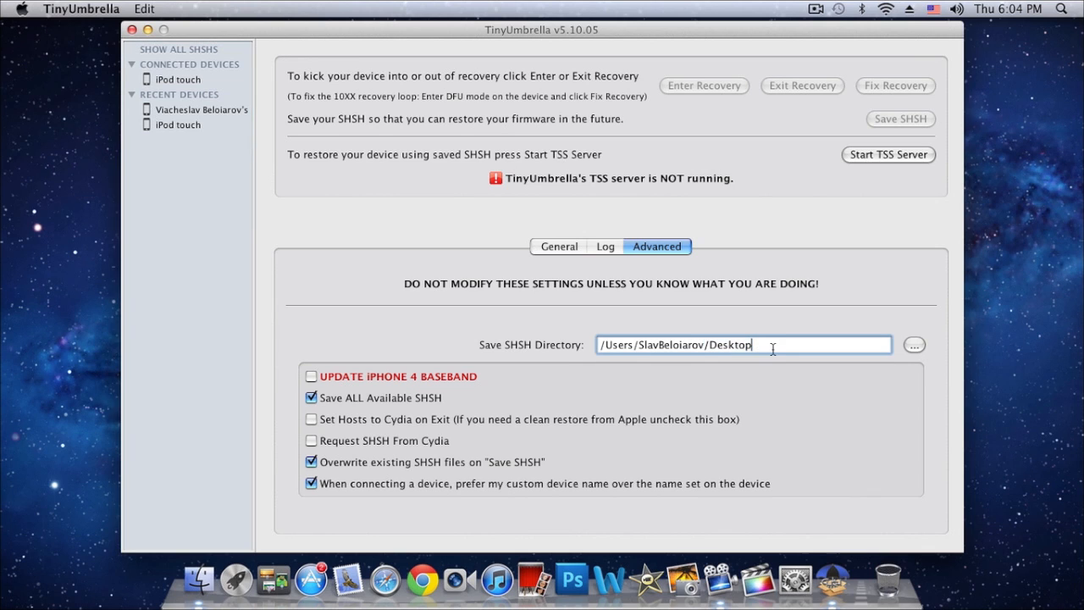
{"action": "mouse_move", "coordinate": [915, 316]}
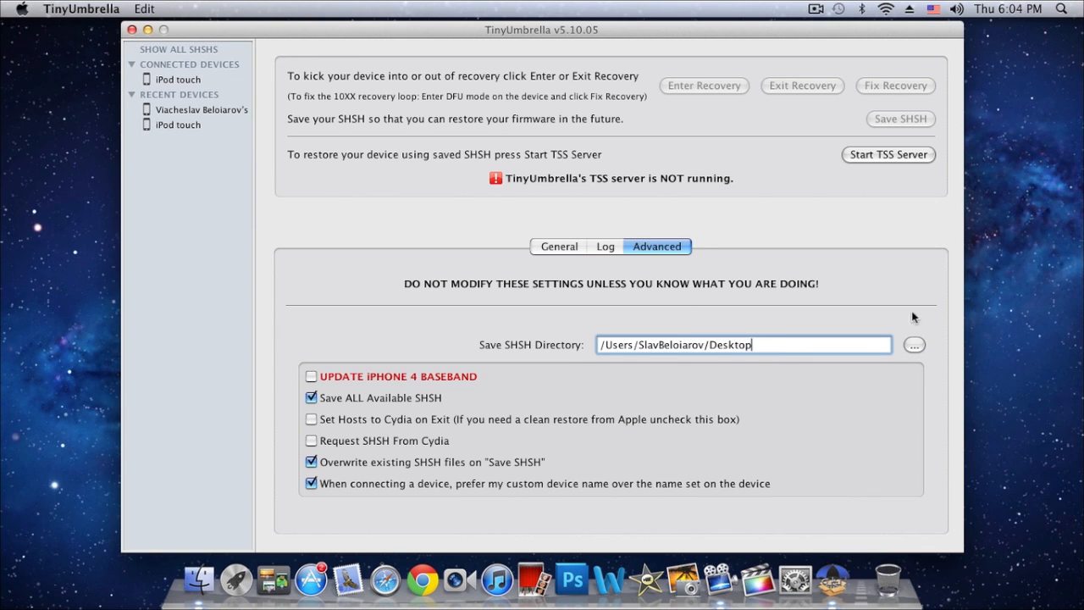
{"action": "mouse_move", "coordinate": [424, 464]}
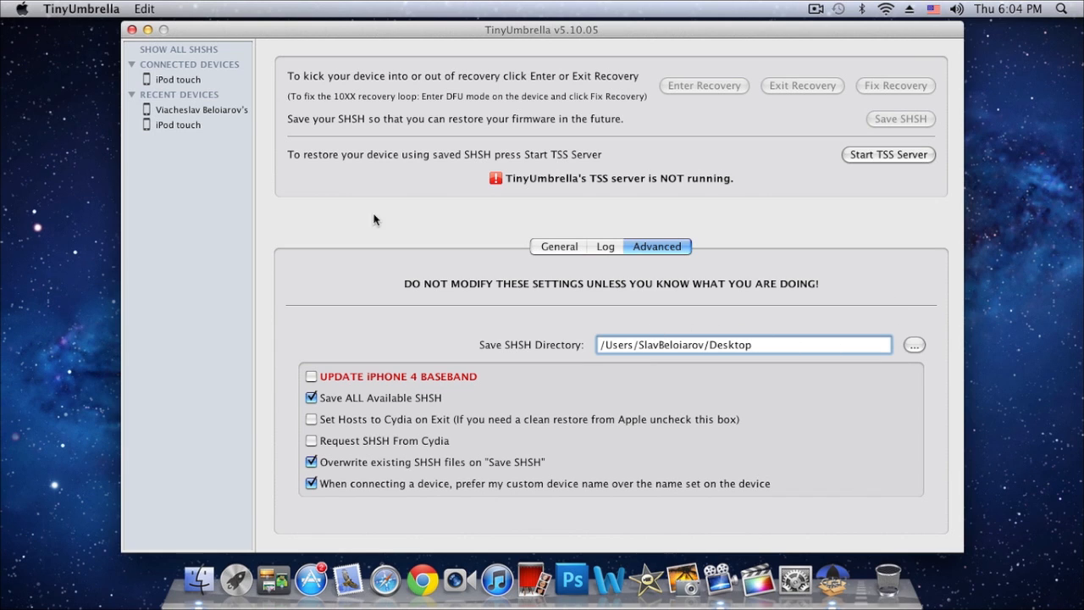
Save the connected iPod touch's SHSH blobs, producing 5.1b1 and 5.0.1 files on the Desktop.
{"action": "left_click", "coordinate": [178, 80]}
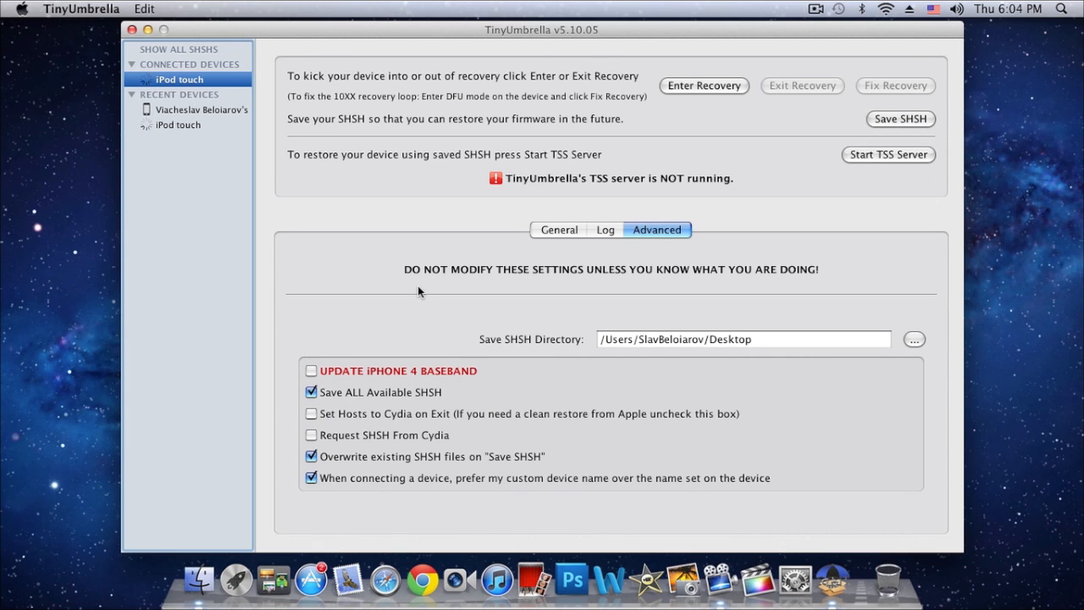
{"action": "left_click", "coordinate": [901, 119]}
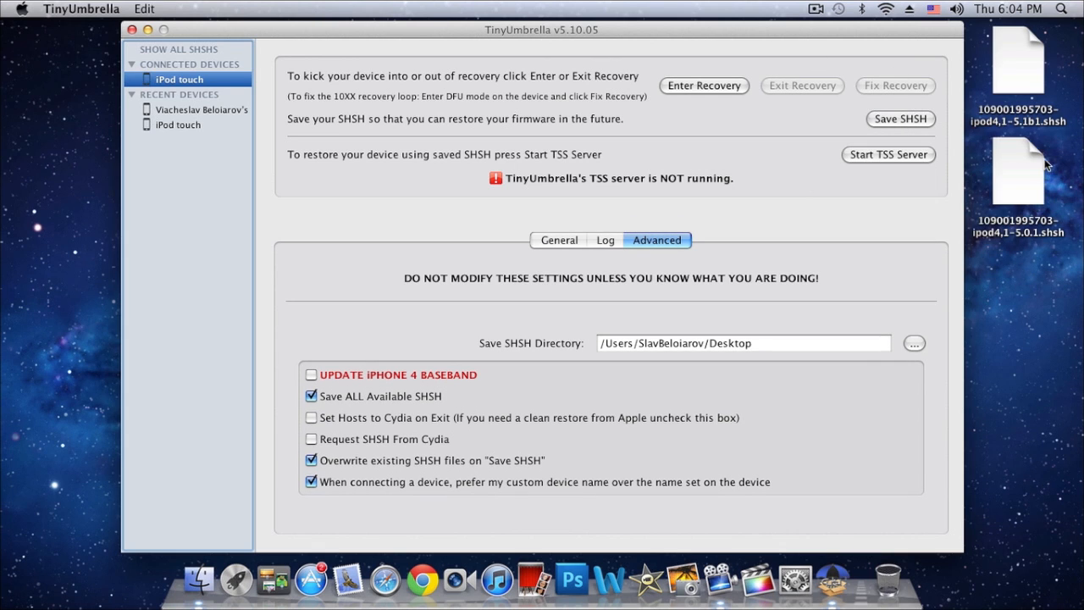
{"action": "mouse_move", "coordinate": [1013, 319]}
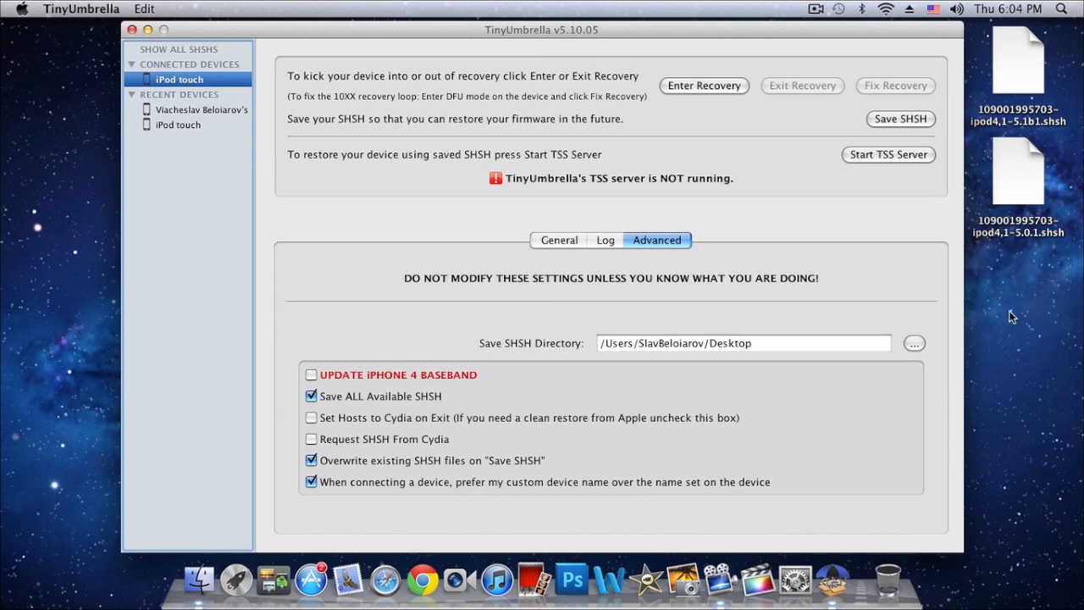
{"action": "mouse_move", "coordinate": [1034, 105]}
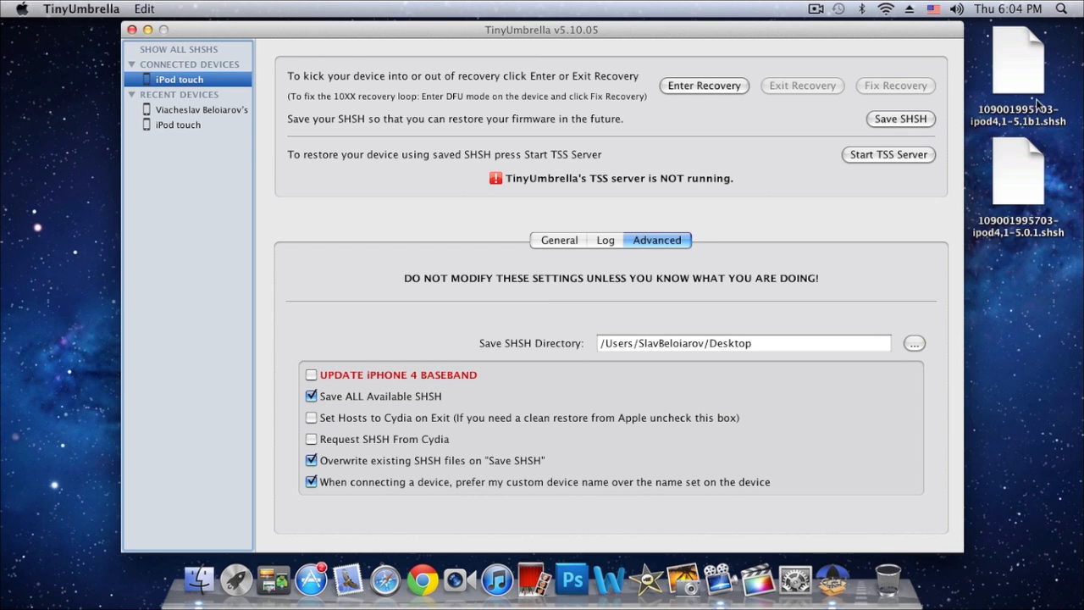
{"action": "left_click", "coordinate": [1020, 173]}
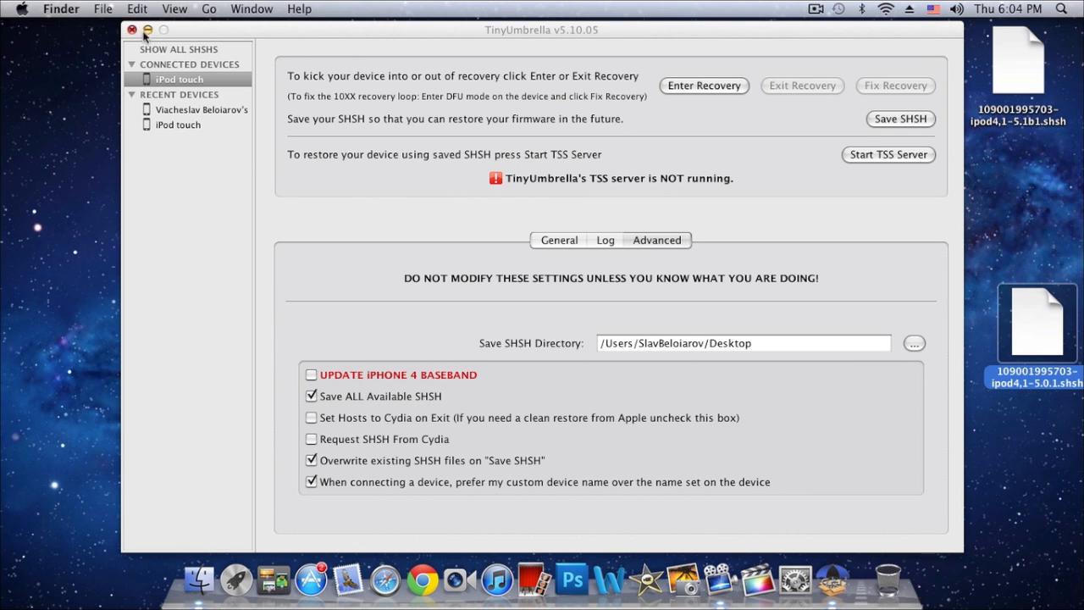
Reveal the desktop with the 5.0.1 blob file and launch redsn0w via system search for 'red'.
{"action": "left_click", "coordinate": [132, 28]}
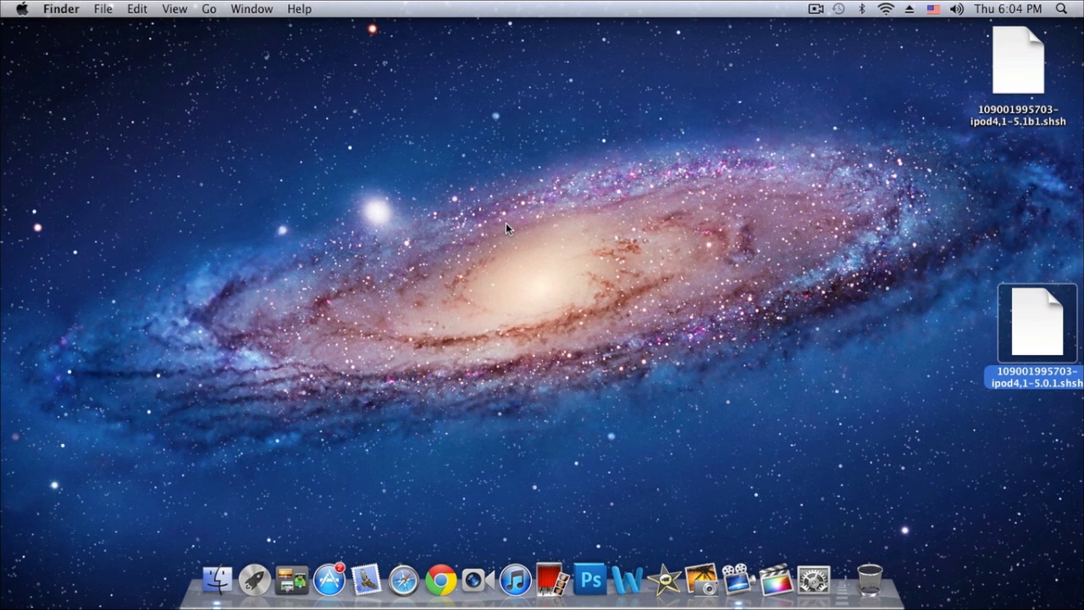
{"action": "left_click_drag", "start_coordinate": [1020, 325], "coordinate": [455, 202]}
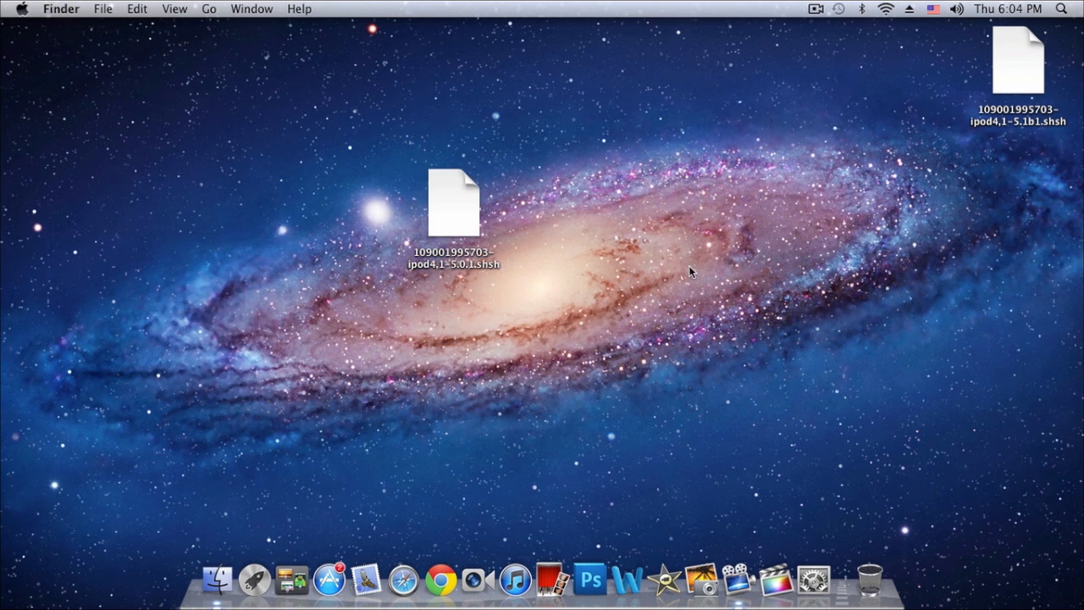
{"action": "left_click", "coordinate": [1062, 12]}
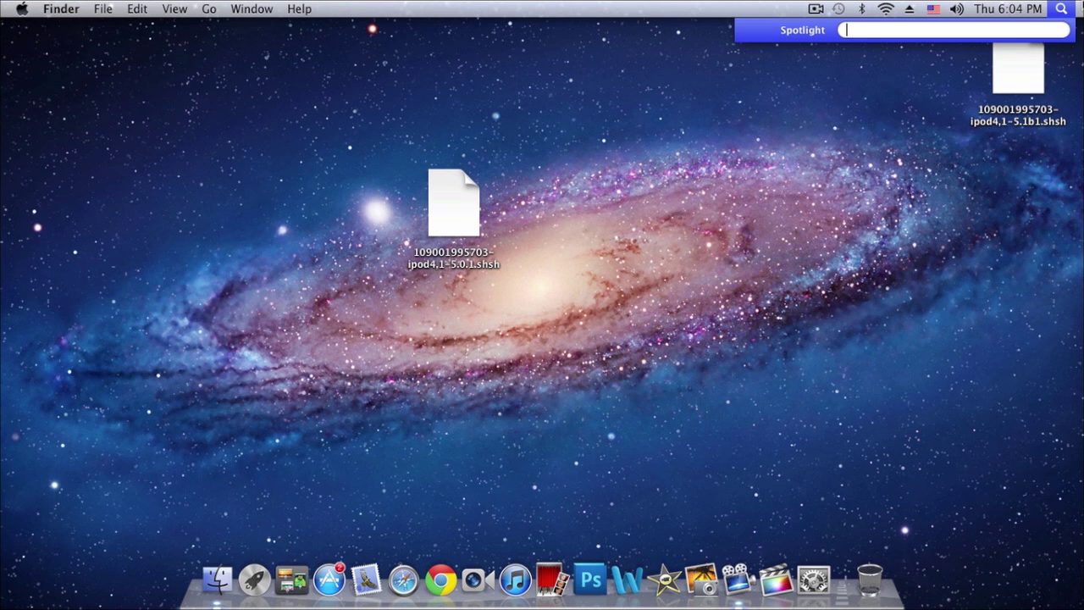
{"action": "type", "text": "red"}
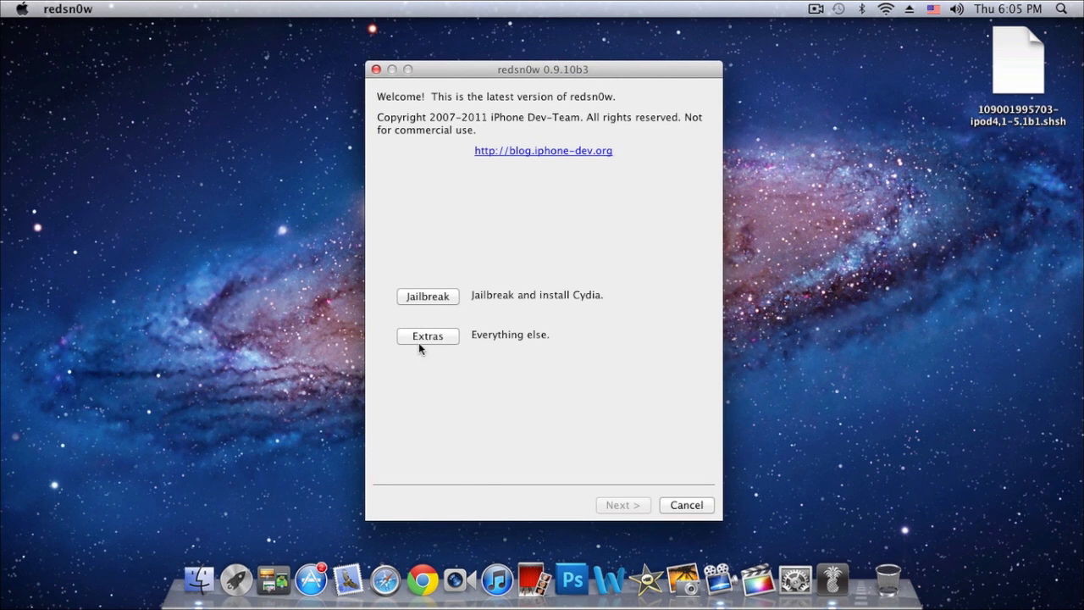
Reach redsn0w's Stitch screen for personalizing an IPSW with SHSH blobs via Extras.
{"action": "left_click", "coordinate": [427, 335]}
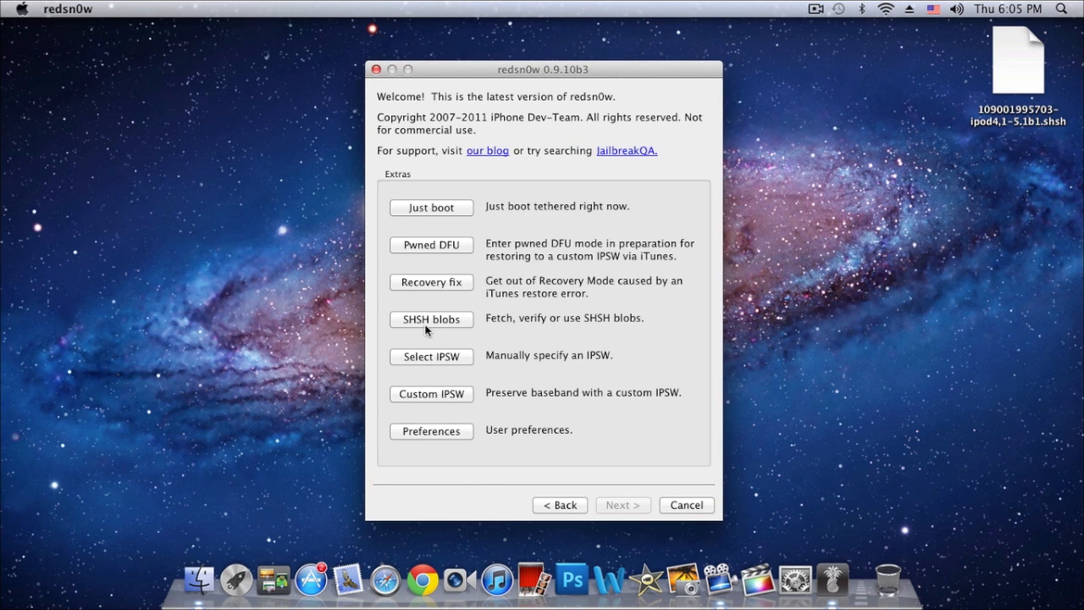
{"action": "left_click", "coordinate": [430, 319]}
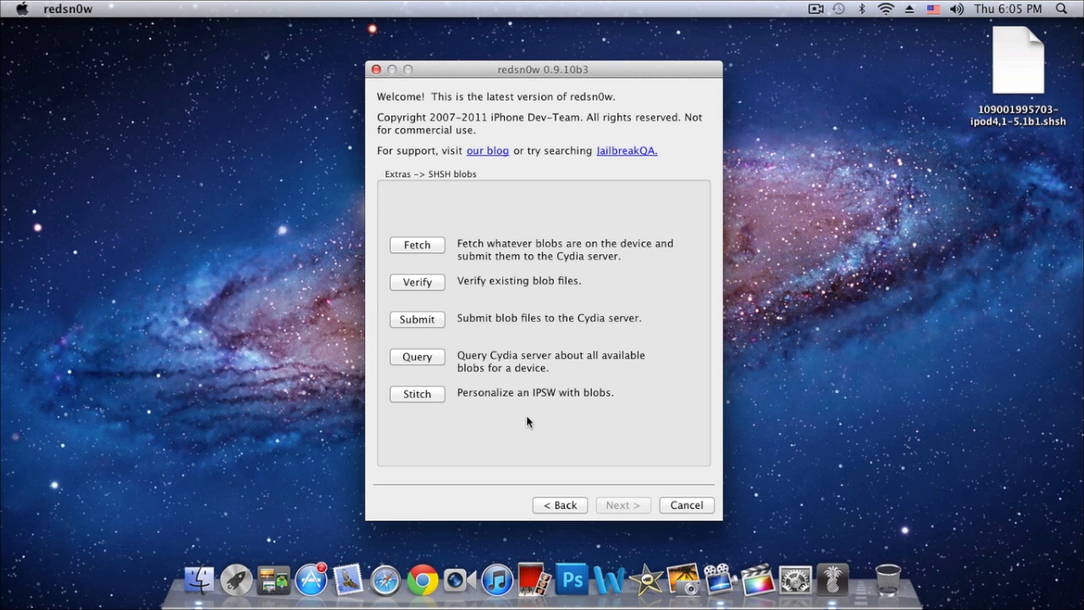
{"action": "left_click", "coordinate": [417, 393]}
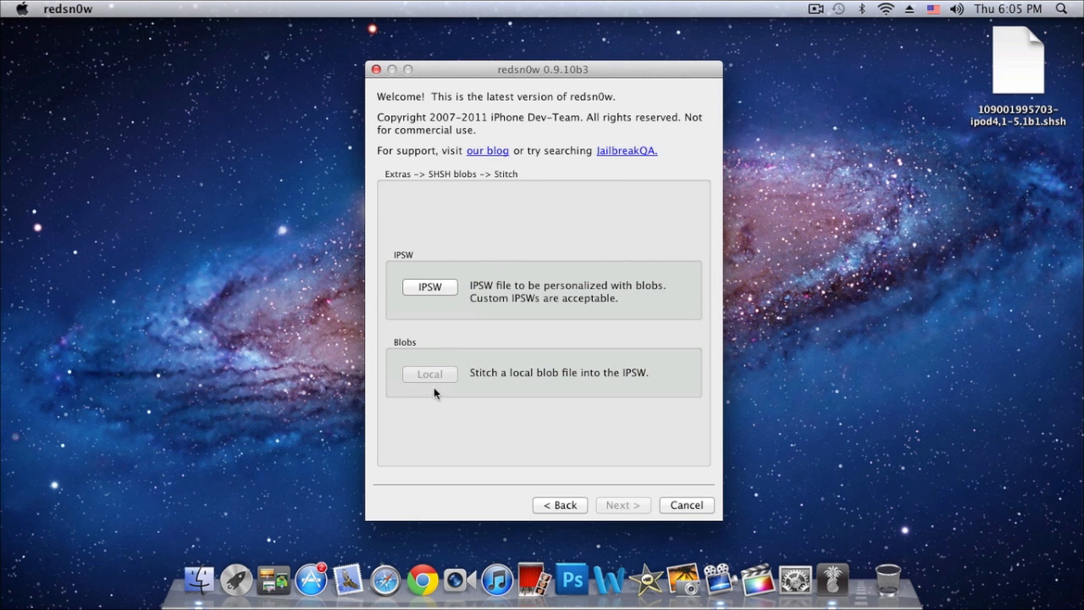
Choose iPod4,1_5.0.1_9A405_Restore.ipsw as the firmware to personalize.
{"action": "left_click", "coordinate": [430, 287]}
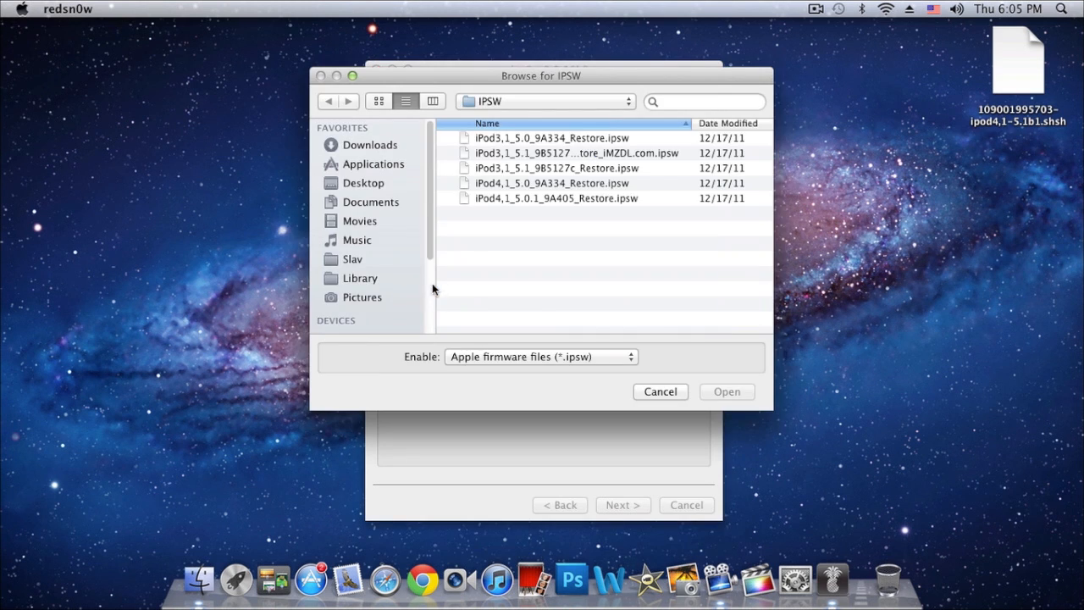
{"action": "mouse_move", "coordinate": [583, 204]}
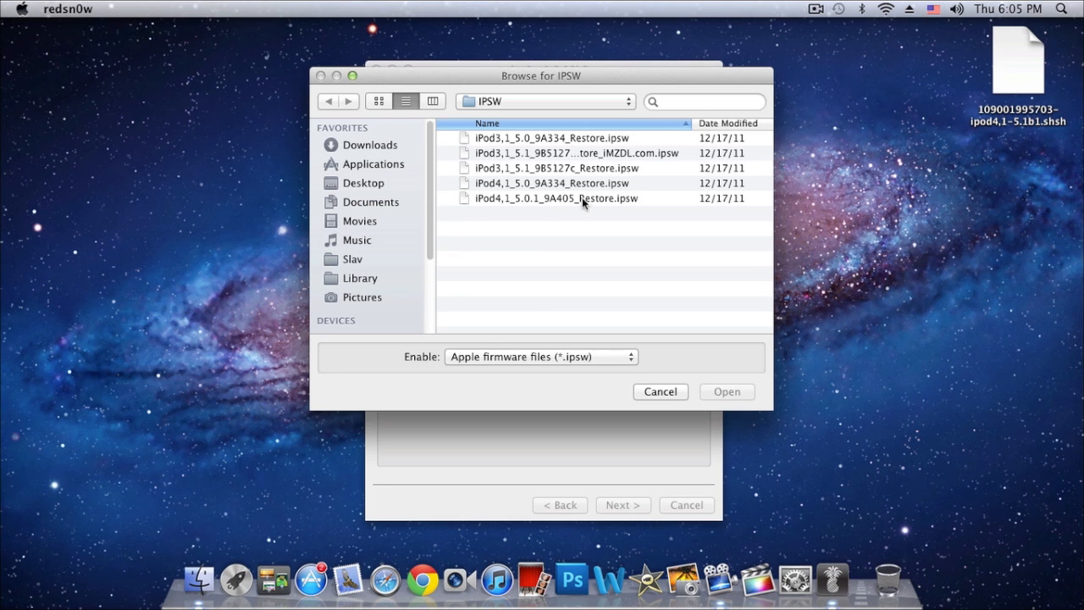
{"action": "left_click", "coordinate": [559, 197]}
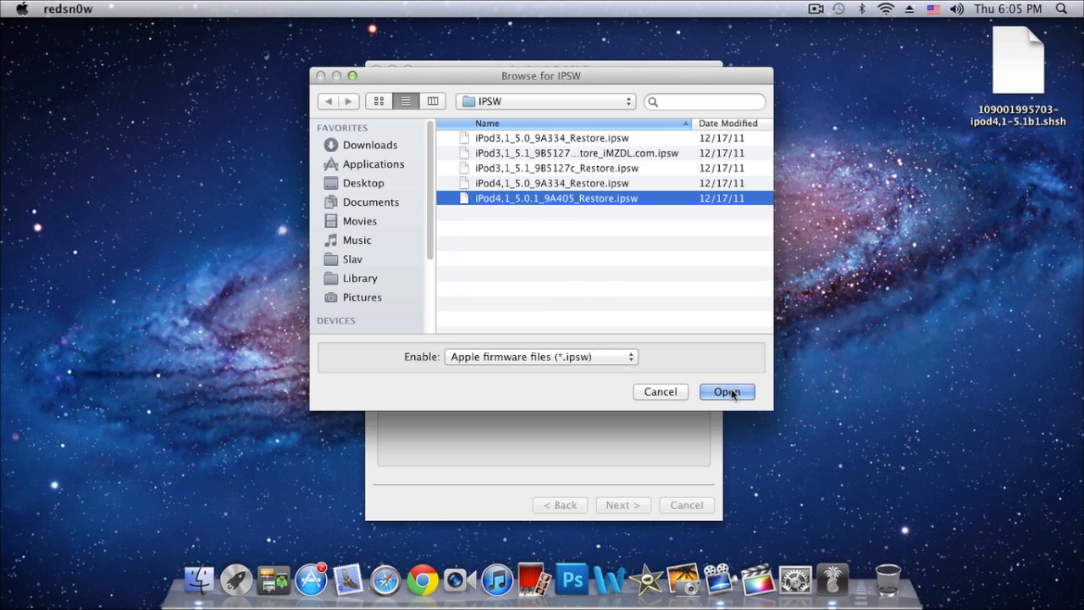
{"action": "left_click", "coordinate": [727, 392]}
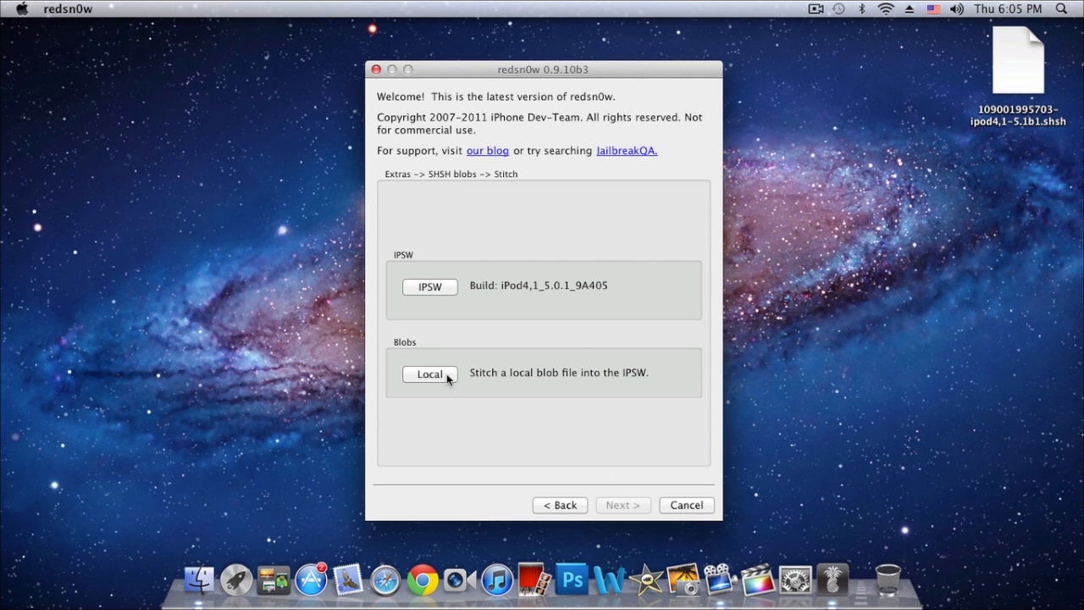
Choose the 5.0.1 SHSH blob file from the Desktop and start stitching.
{"action": "left_click", "coordinate": [430, 375]}
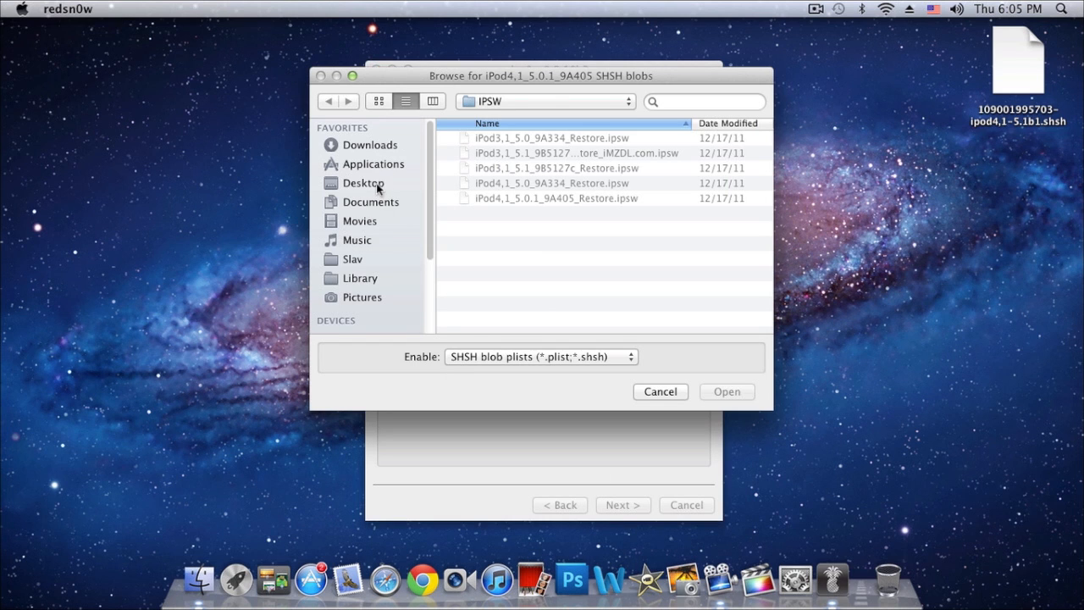
{"action": "left_click", "coordinate": [364, 183]}
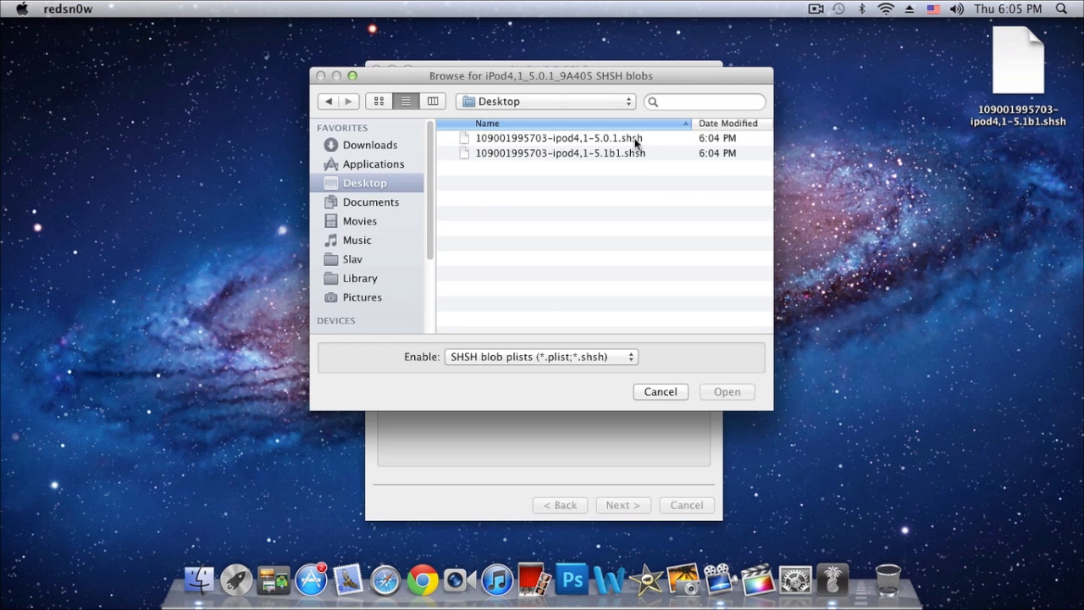
{"action": "left_click", "coordinate": [569, 137]}
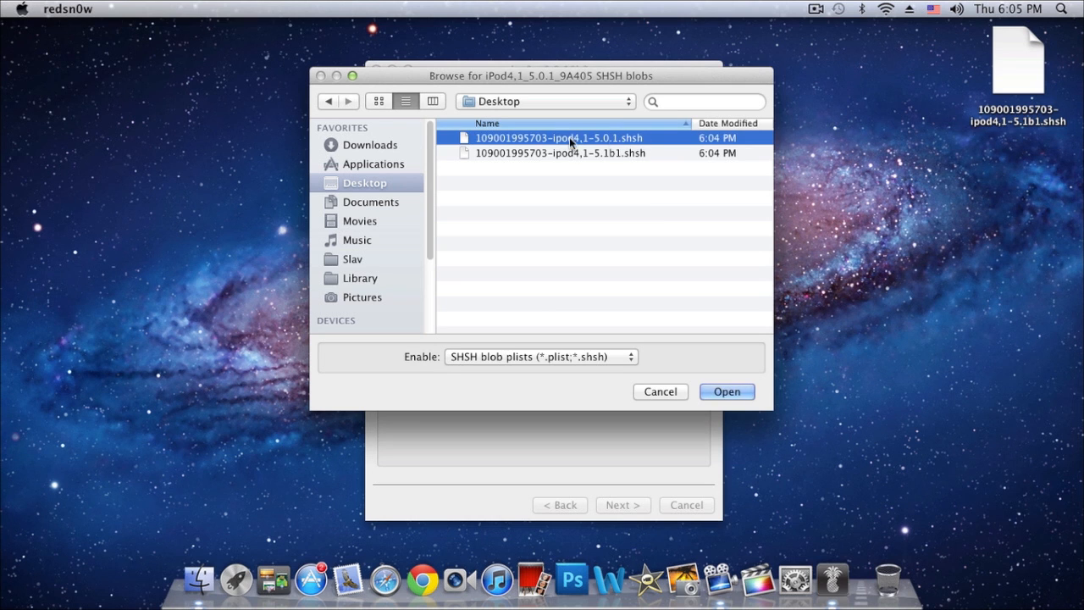
{"action": "left_click", "coordinate": [727, 391]}
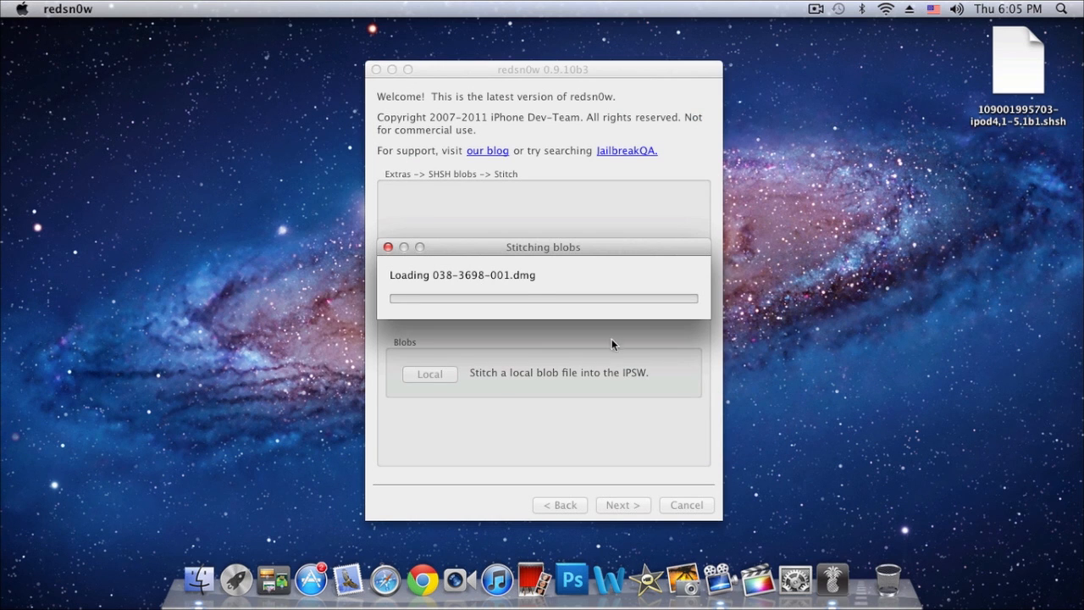
{"action": "mouse_move", "coordinate": [414, 281]}
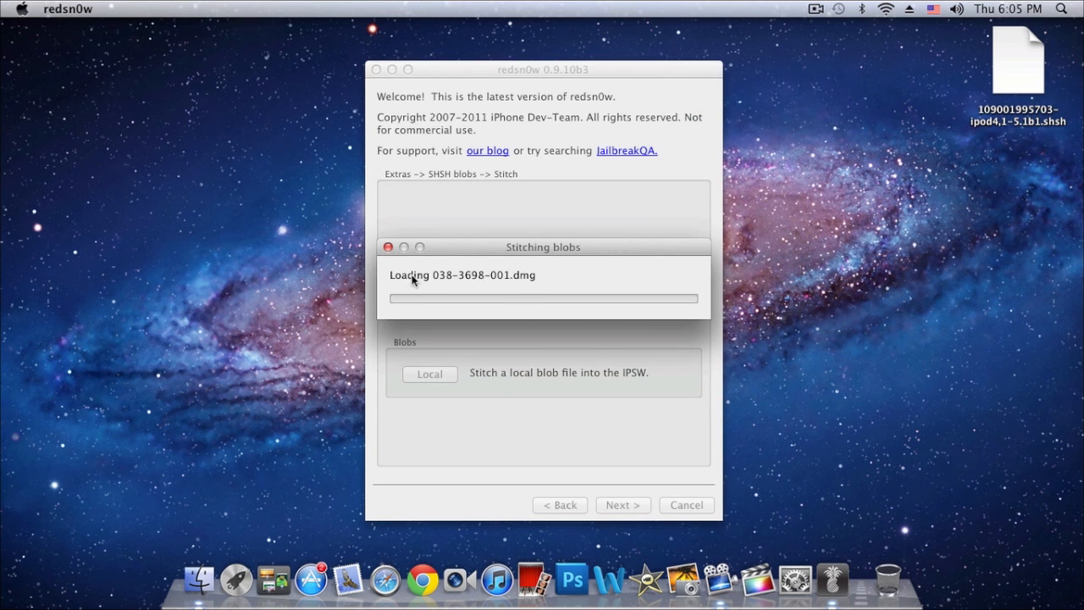
{"action": "mouse_move", "coordinate": [482, 305]}
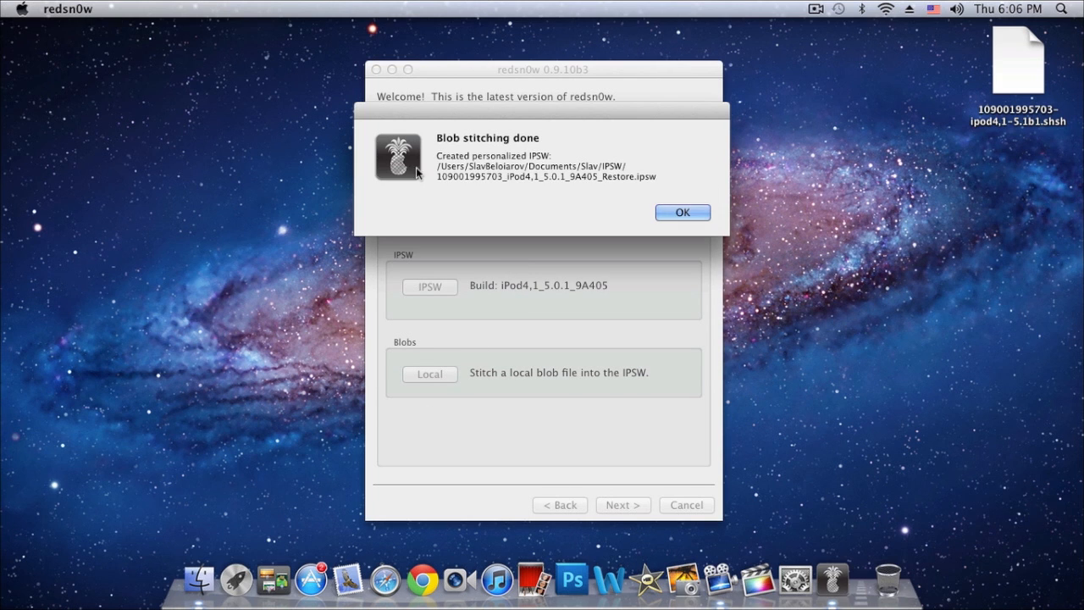
{"action": "mouse_move", "coordinate": [453, 180]}
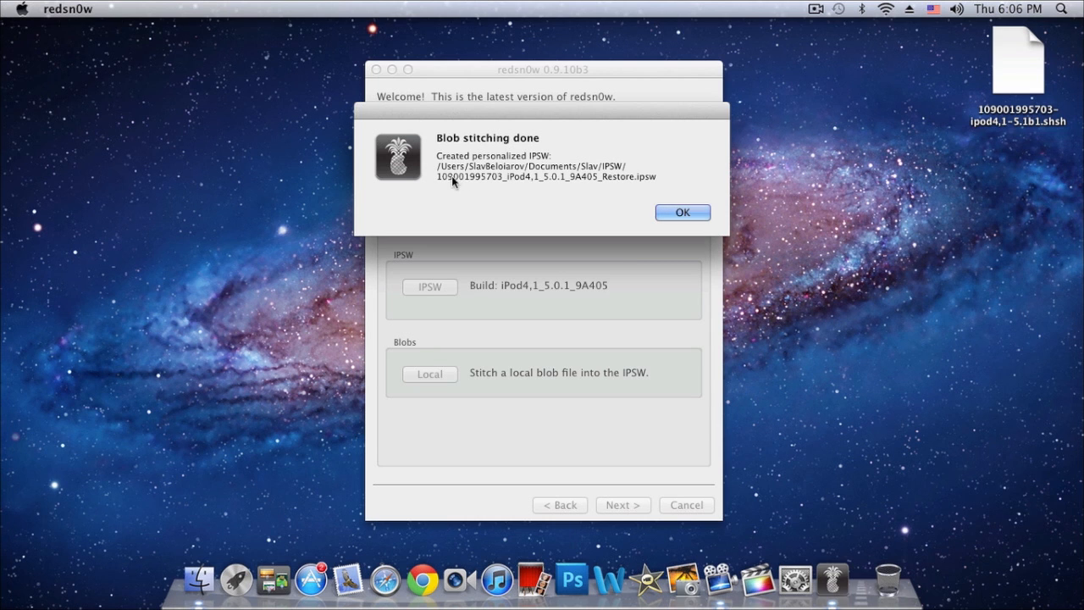
{"action": "mouse_move", "coordinate": [518, 161]}
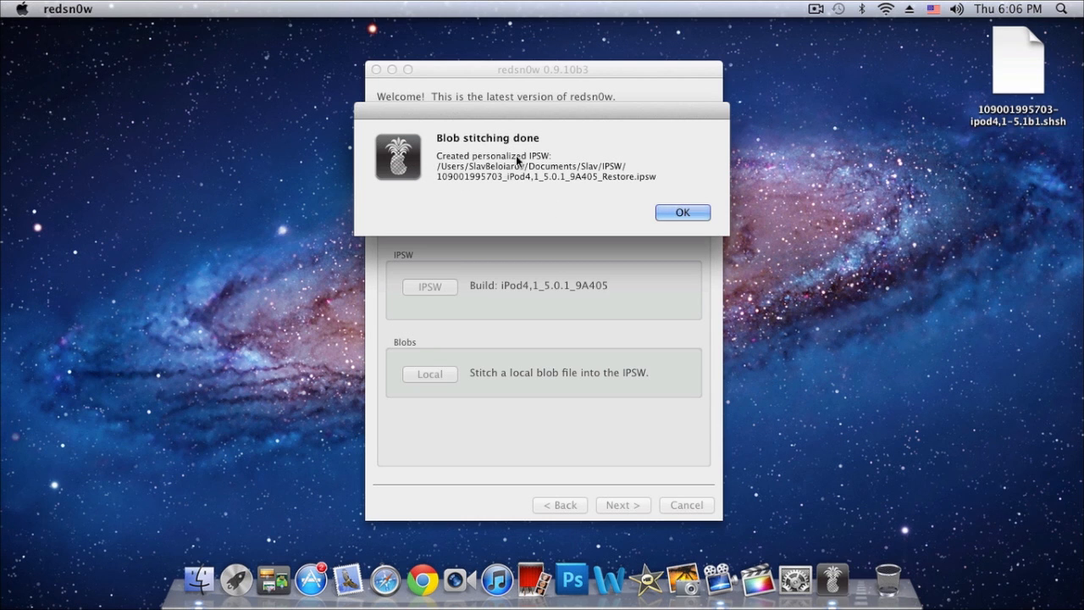
Dismiss the blob stitching done alert, leaving the personalized 5.0.1 IPSW created.
{"action": "left_click", "coordinate": [682, 212]}
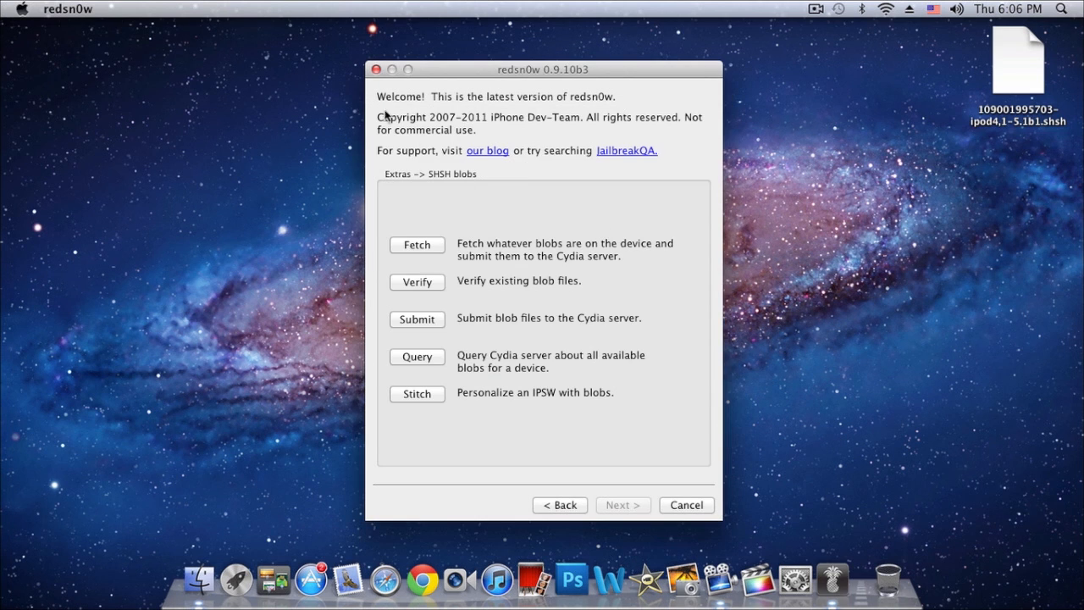